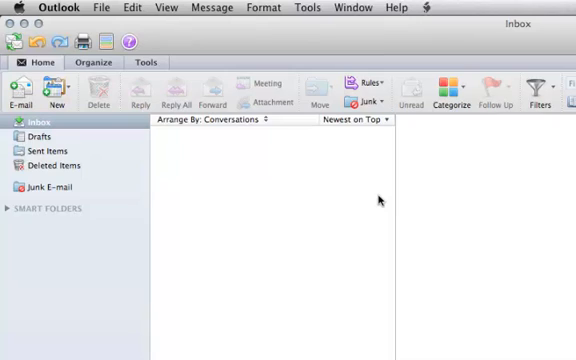
{"action": "mouse_move", "coordinate": [214, 183]}
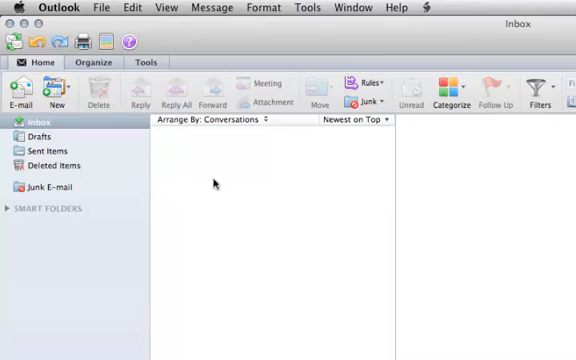
{"action": "mouse_move", "coordinate": [303, 190]}
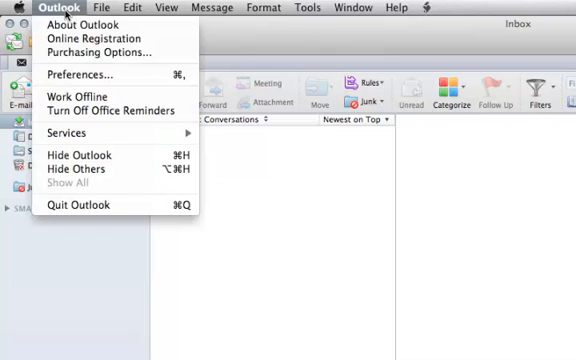
Open Outlook Preferences and bring up the blank Exchange account form under Accounts
{"action": "left_click", "coordinate": [79, 73]}
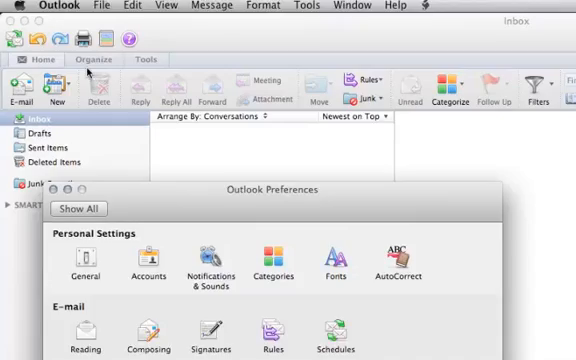
{"action": "left_click", "coordinate": [146, 264]}
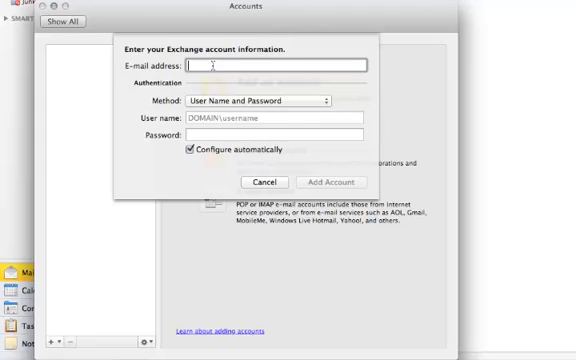
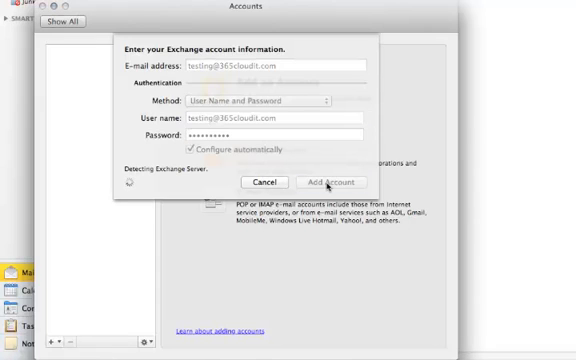
Submit the account and always allow the autodiscover redirect to configure it
{"action": "left_click", "coordinate": [334, 181]}
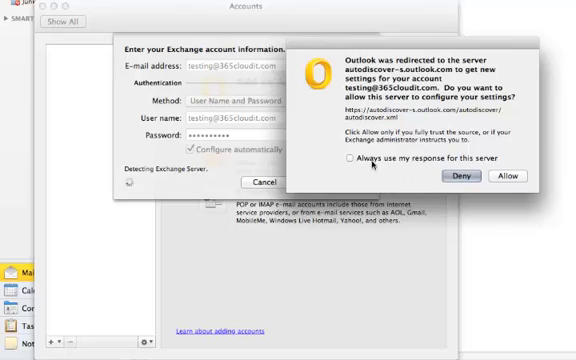
{"action": "left_click", "coordinate": [350, 160]}
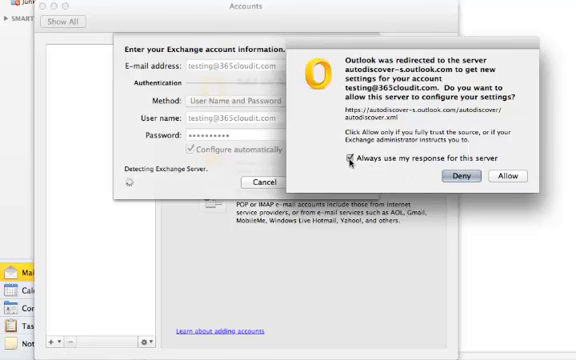
{"action": "left_click", "coordinate": [508, 176]}
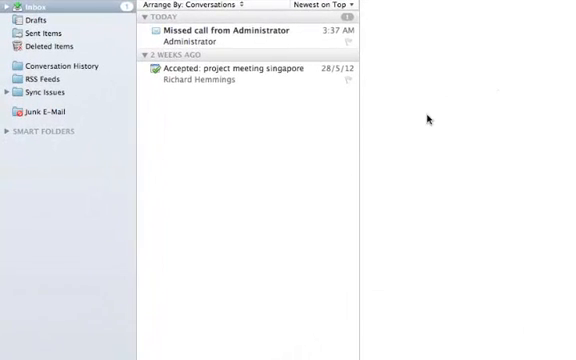
{"action": "mouse_move", "coordinate": [225, 109]}
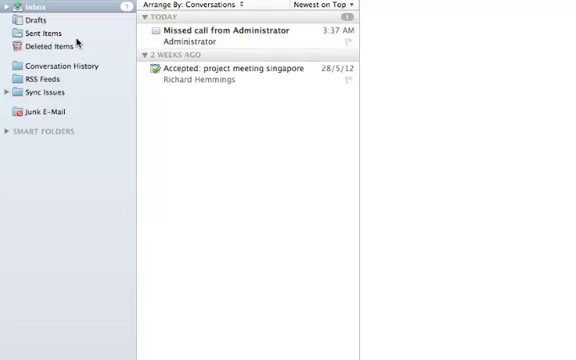
Open the Sent Items folder to confirm sent messages have synchronised
{"action": "left_click", "coordinate": [42, 32]}
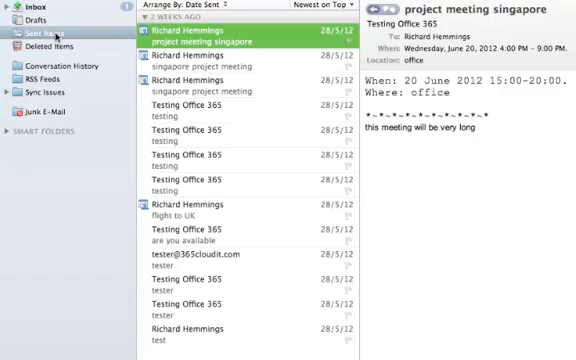